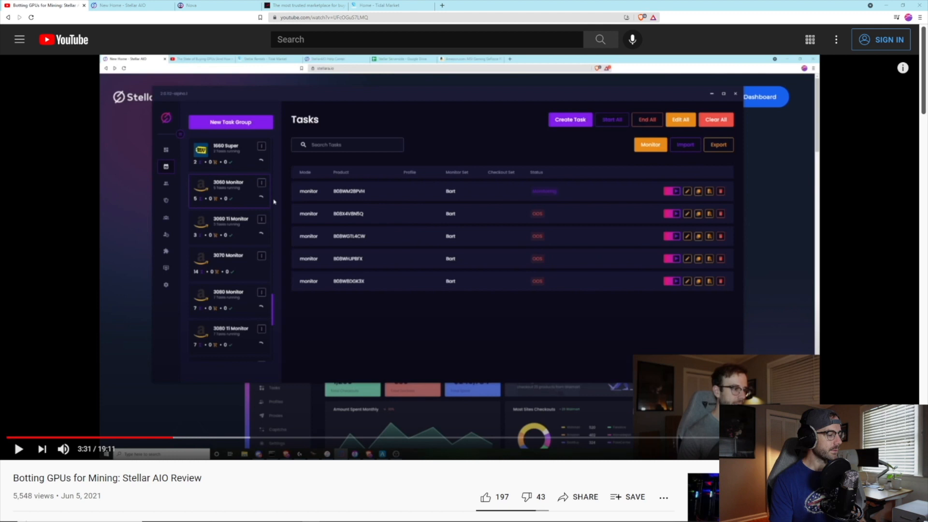
mouse_move(300, 265)
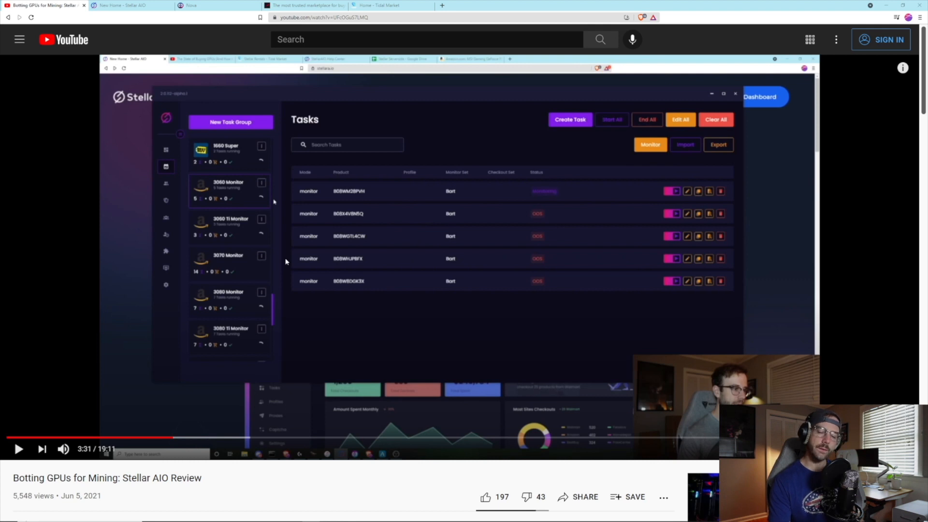
mouse_move(284, 257)
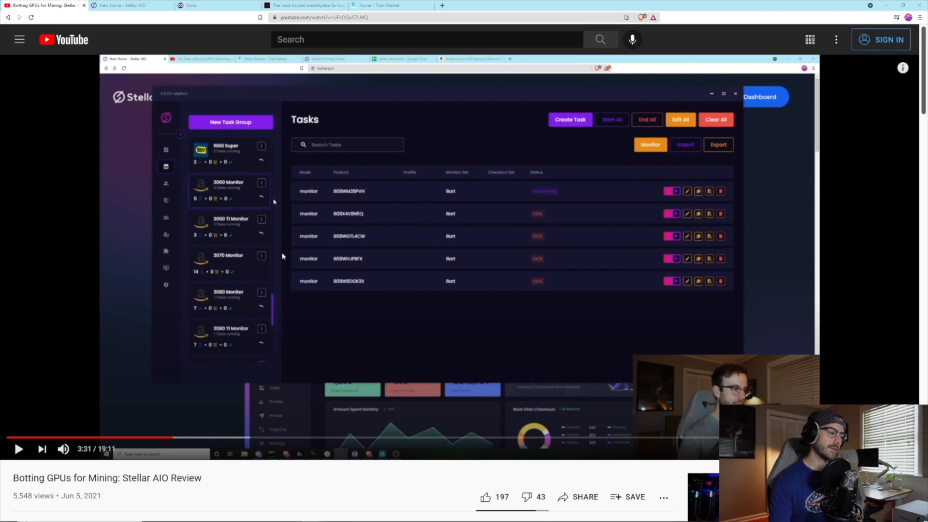
mouse_move(273, 259)
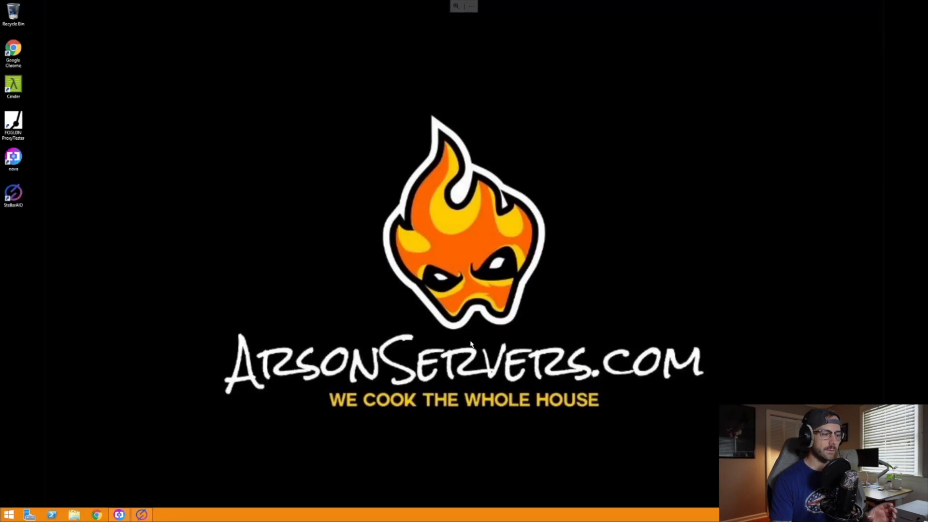
mouse_move(650, 146)
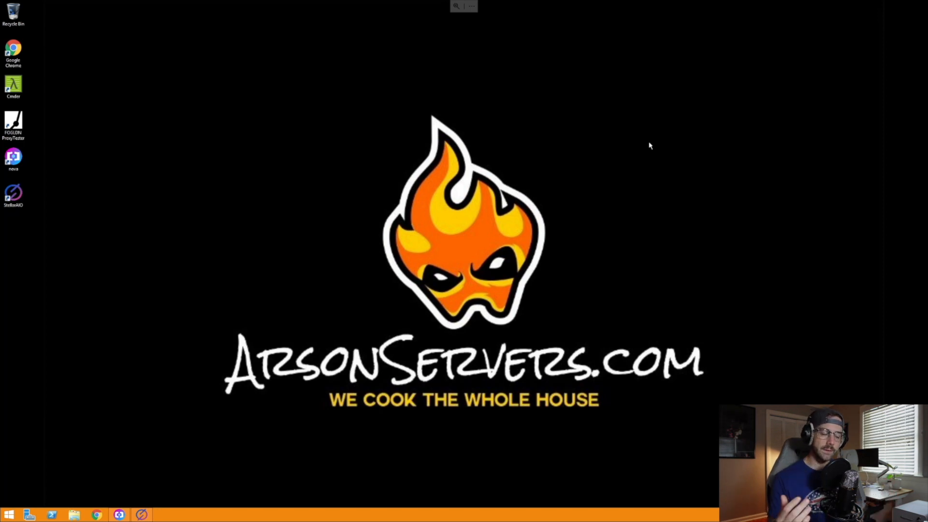
mouse_move(217, 392)
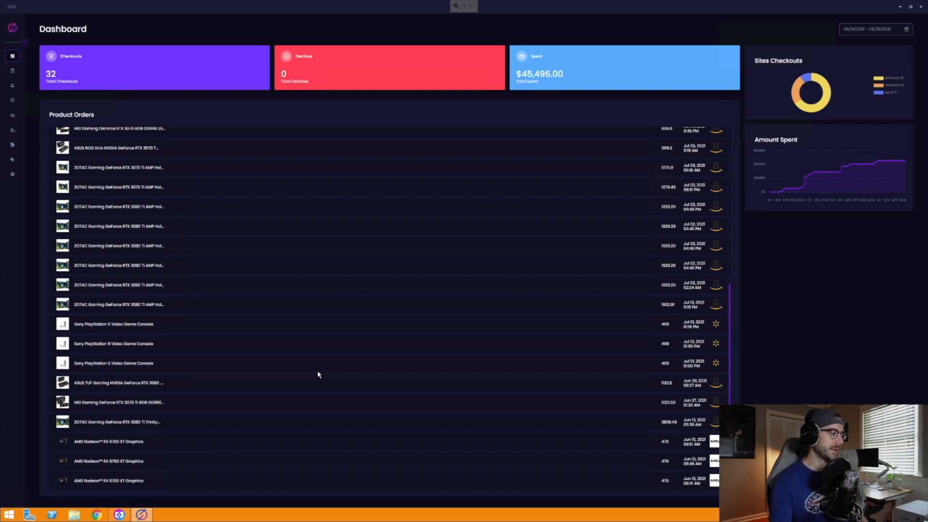
mouse_move(317, 374)
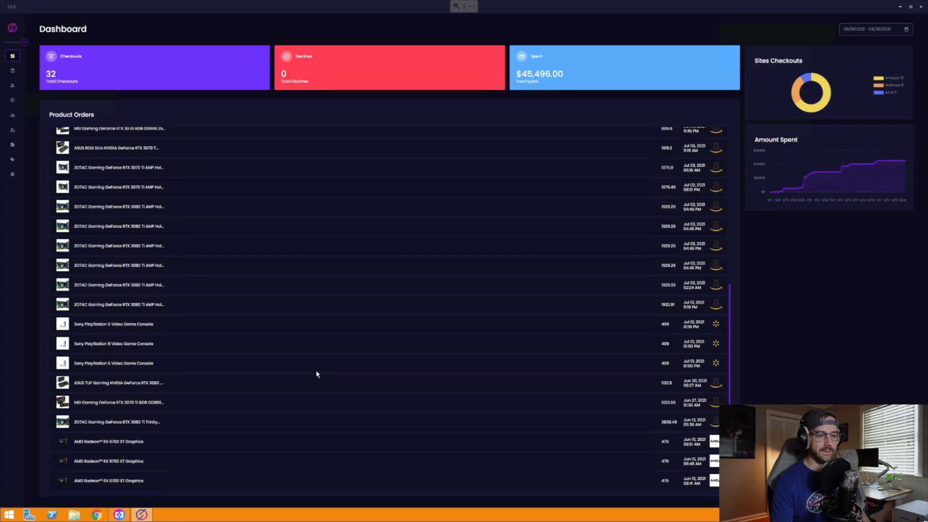
mouse_move(319, 383)
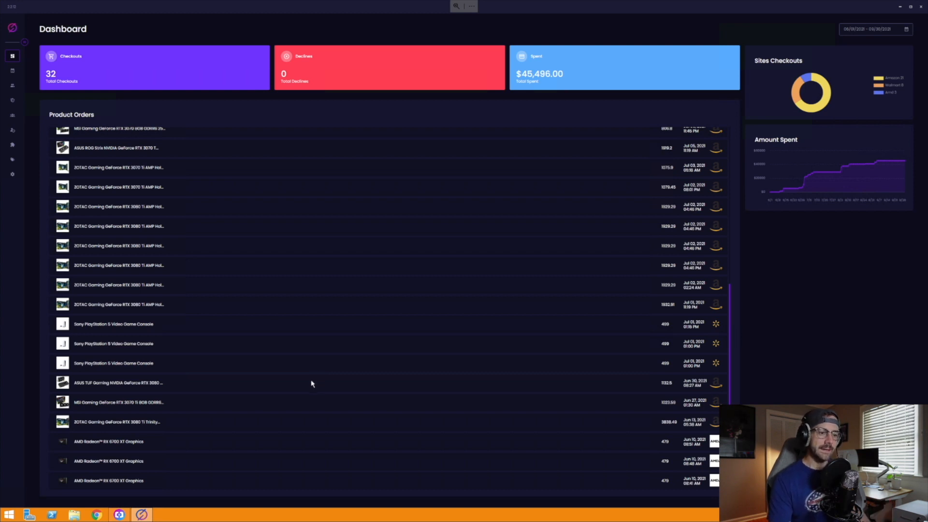
mouse_move(300, 390)
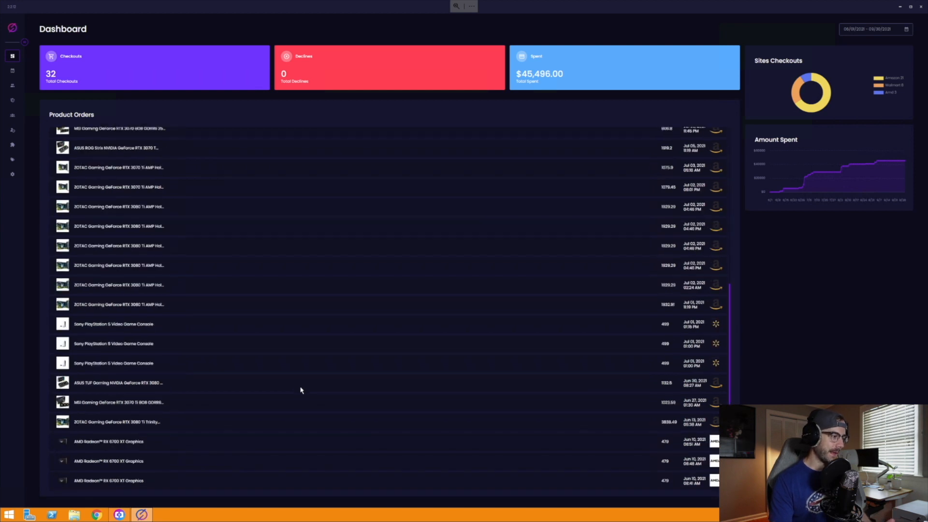
mouse_move(143, 452)
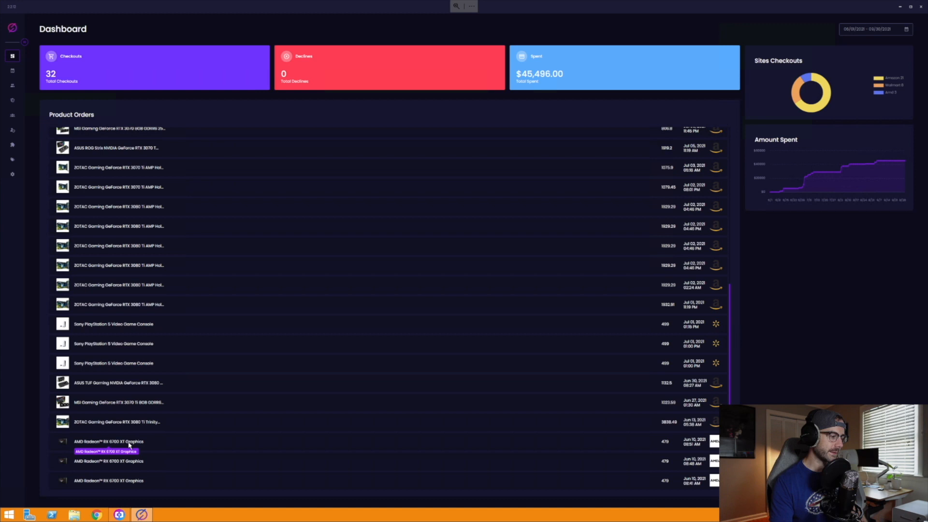
mouse_move(147, 444)
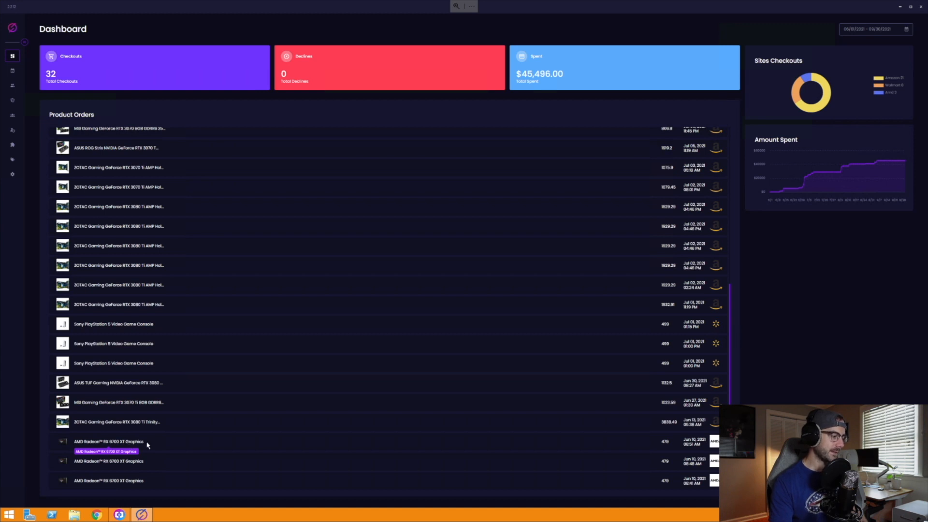
mouse_move(148, 390)
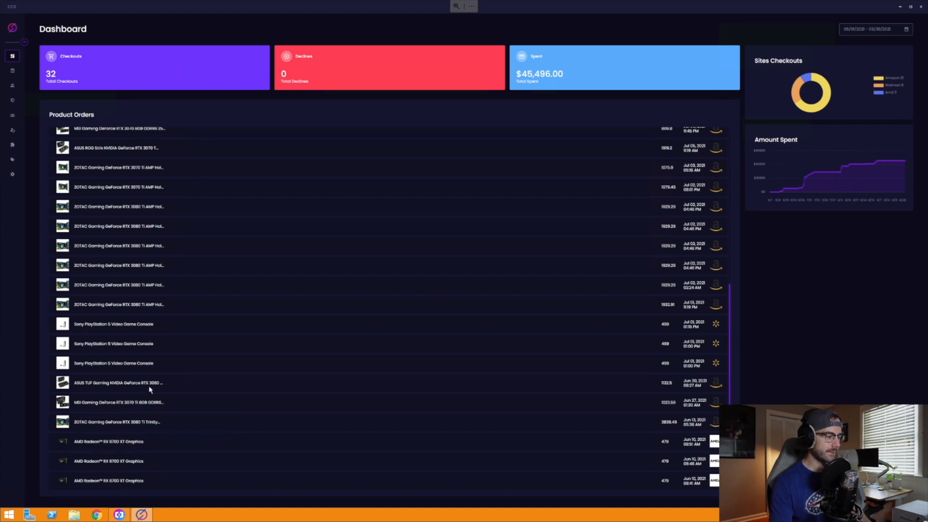
mouse_move(151, 383)
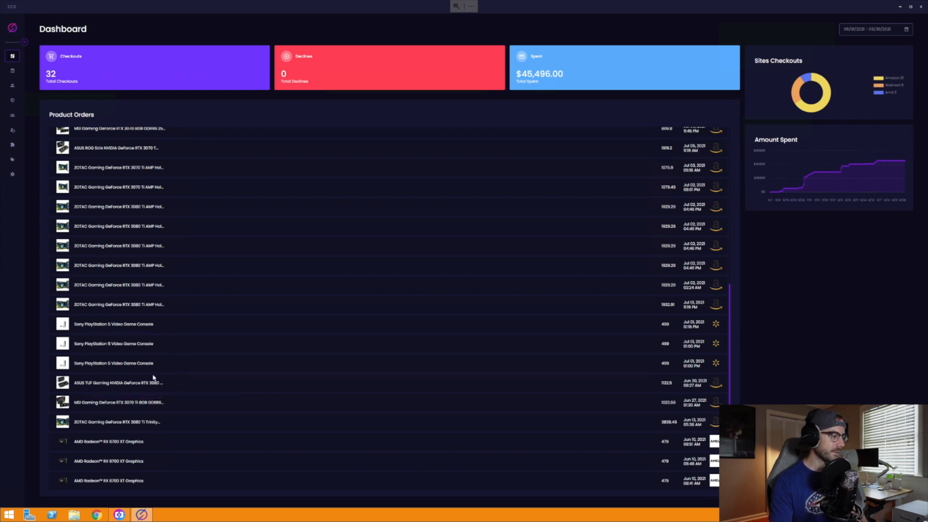
mouse_move(115, 300)
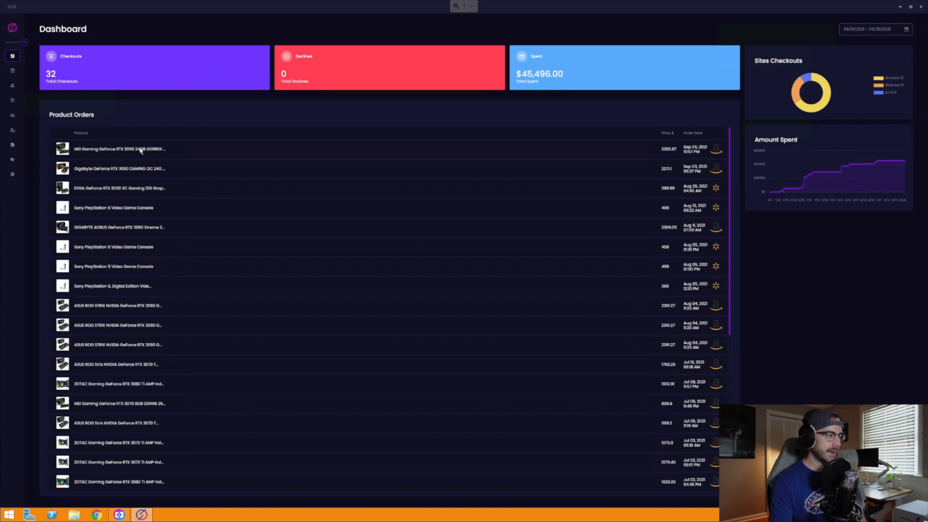
mouse_move(175, 320)
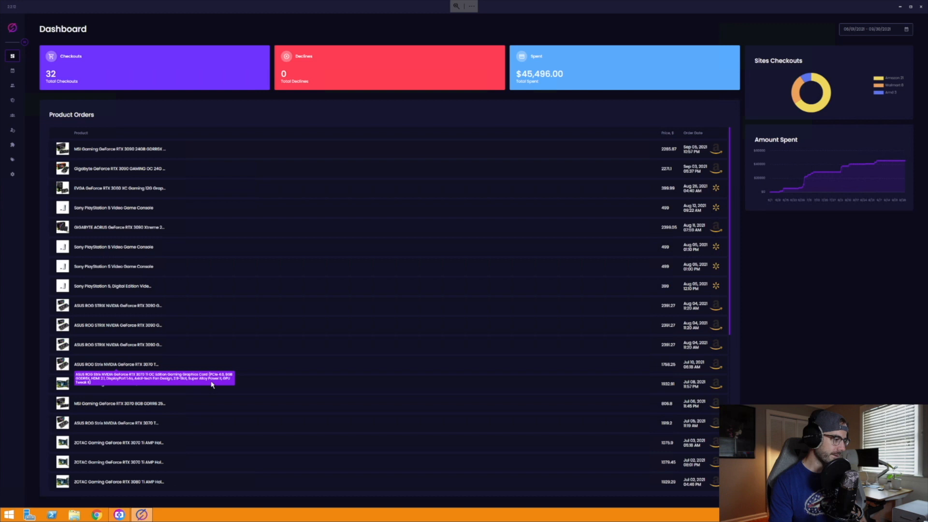
mouse_move(235, 371)
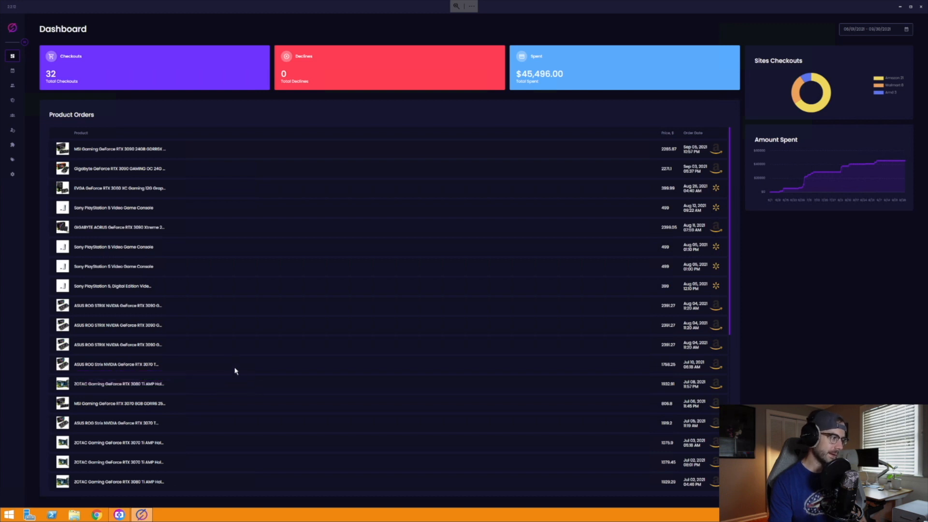
mouse_move(175, 237)
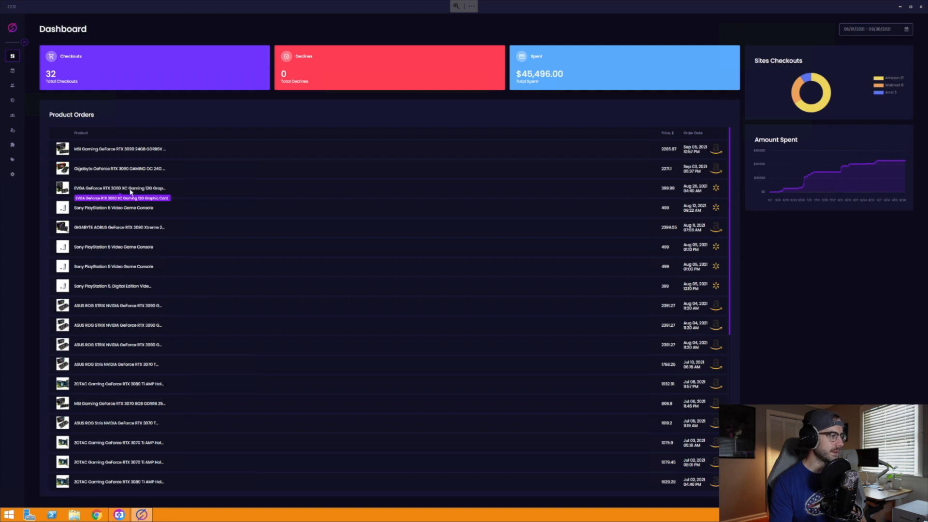
mouse_move(219, 333)
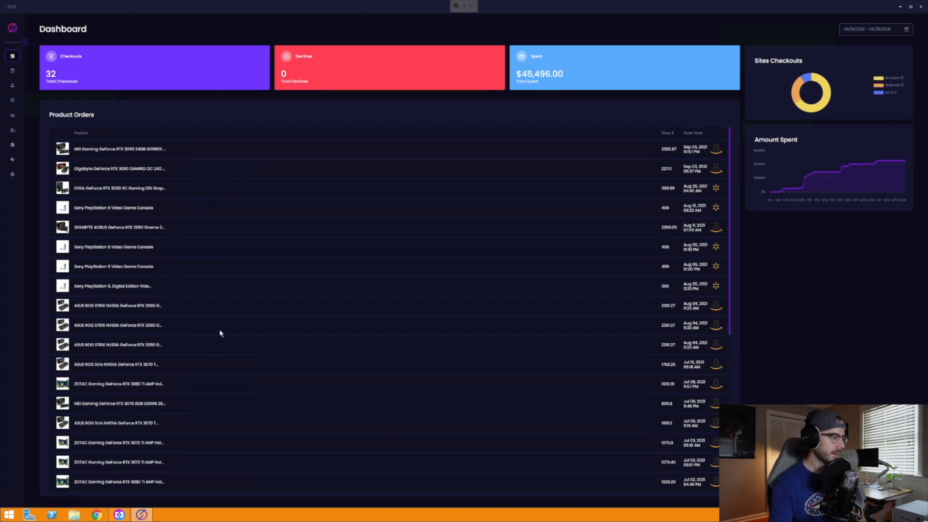
Bring up Nova AIO analytics showing 29 carts, 9 checkouts and the checkout history table.
scroll("down", 3)
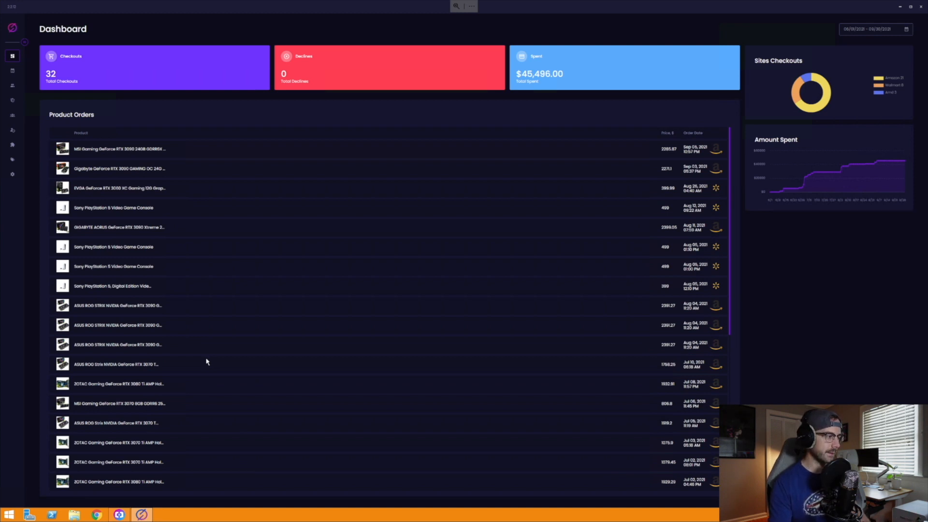
mouse_move(207, 333)
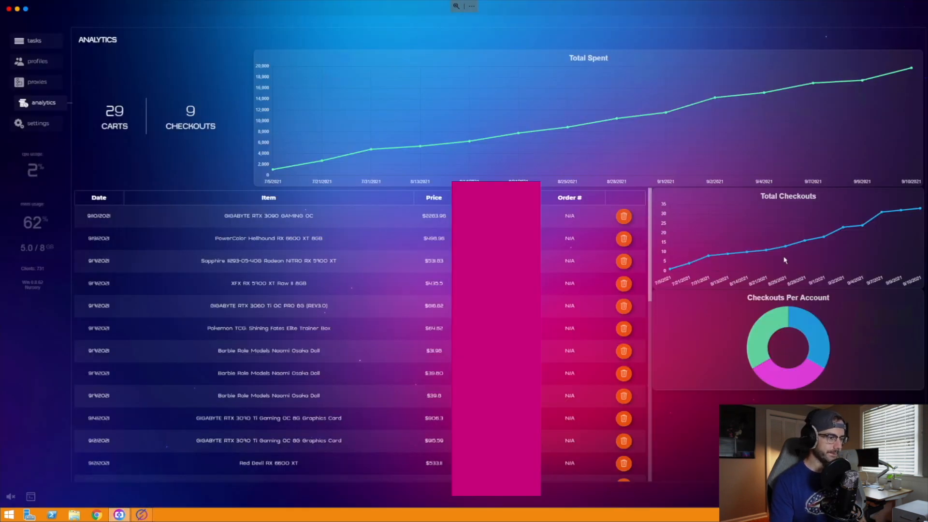
mouse_move(158, 412)
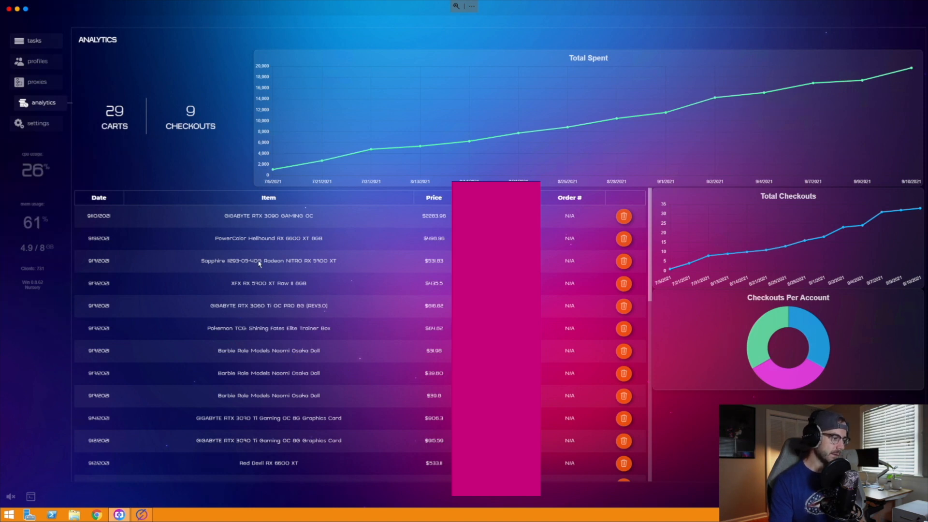
mouse_move(224, 360)
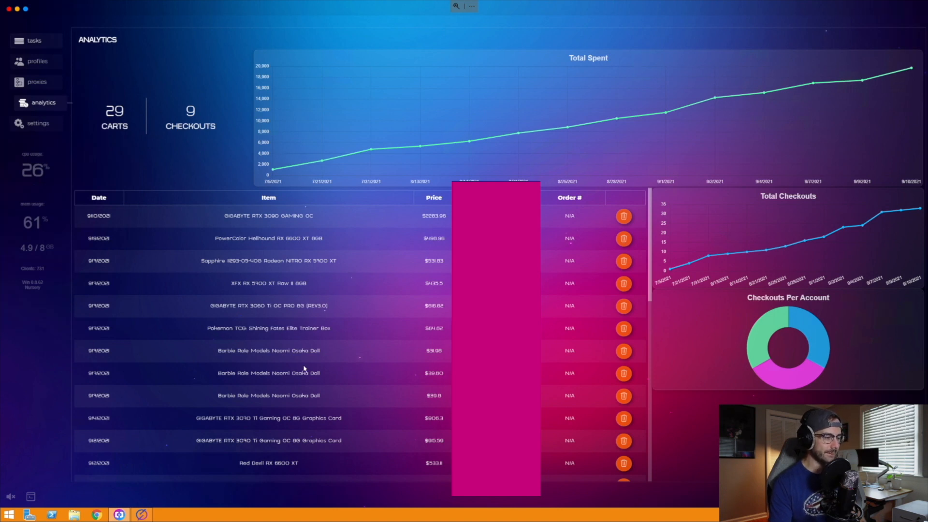
mouse_move(230, 211)
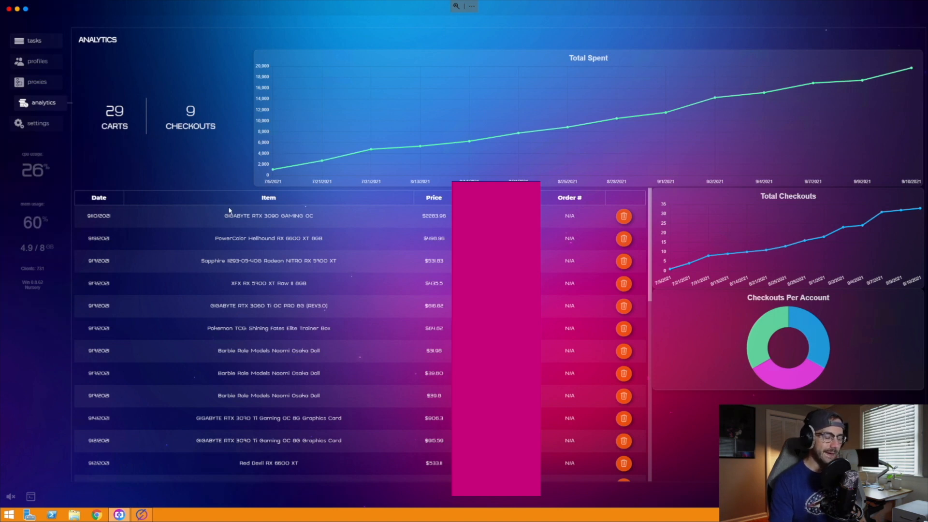
mouse_move(265, 221)
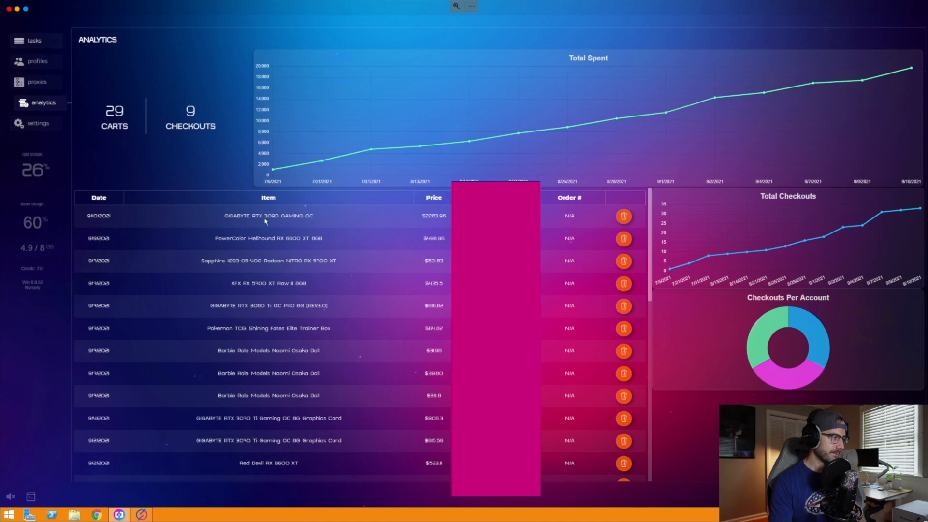
mouse_move(262, 249)
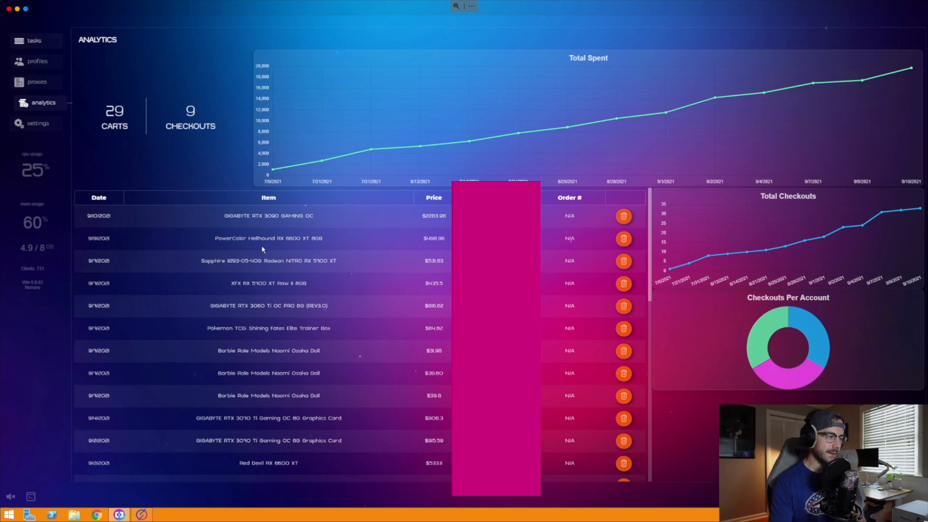
mouse_move(327, 265)
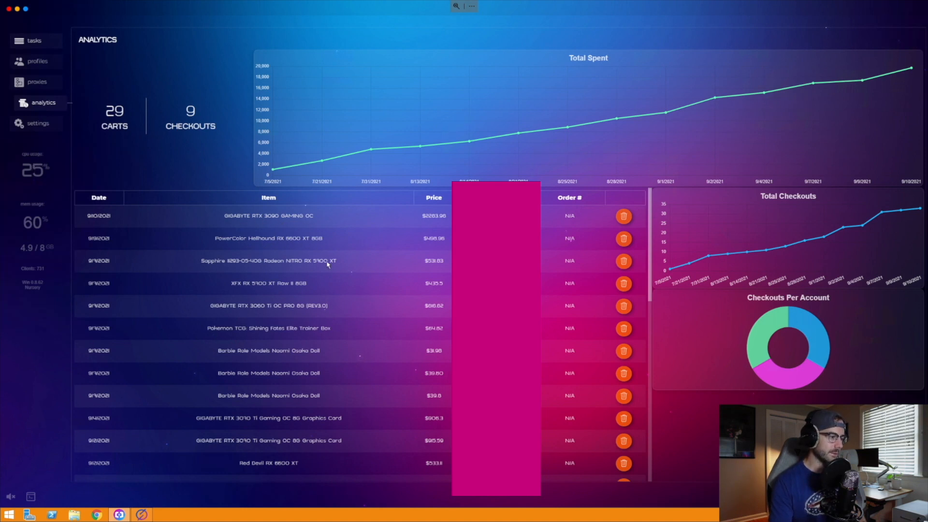
Scroll the checkout history back to July 2021, ending on the ASUS RTX 3070 Ti order.
scroll("down", 3)
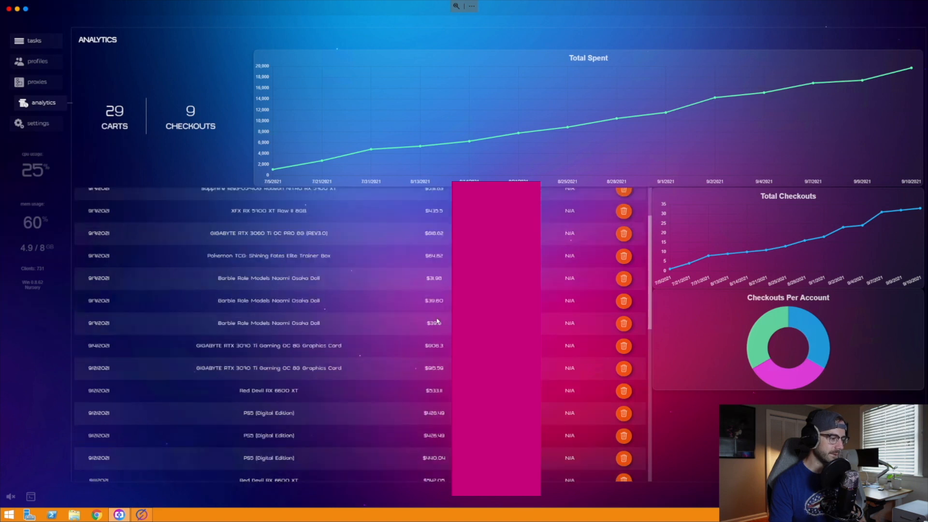
mouse_move(216, 358)
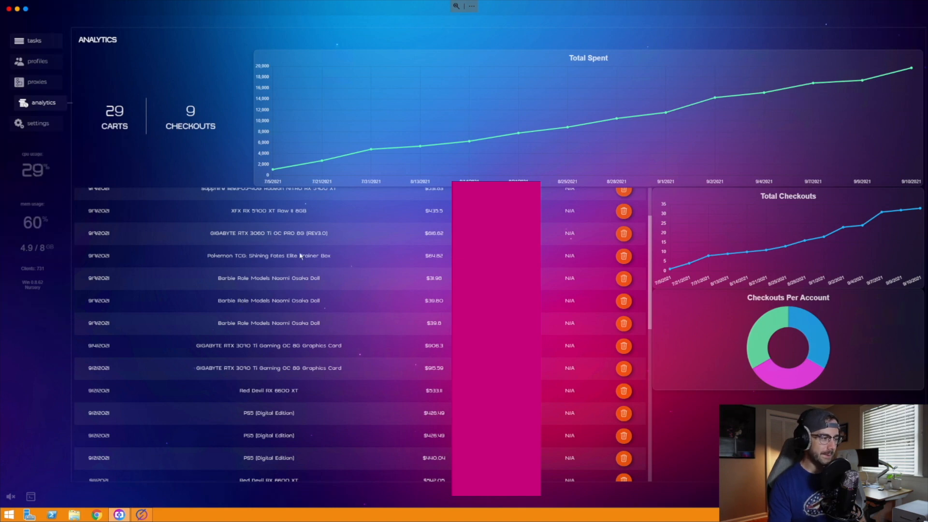
scroll("down", 3)
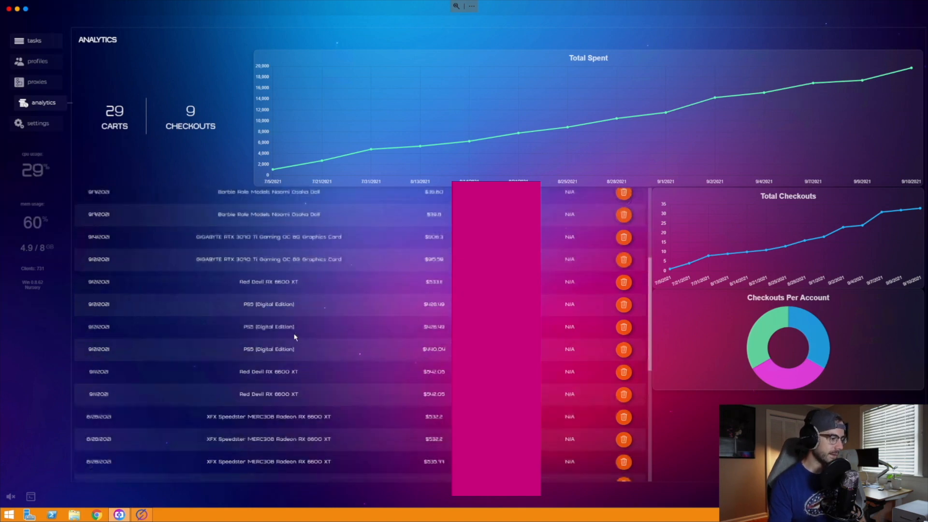
scroll("down", 3)
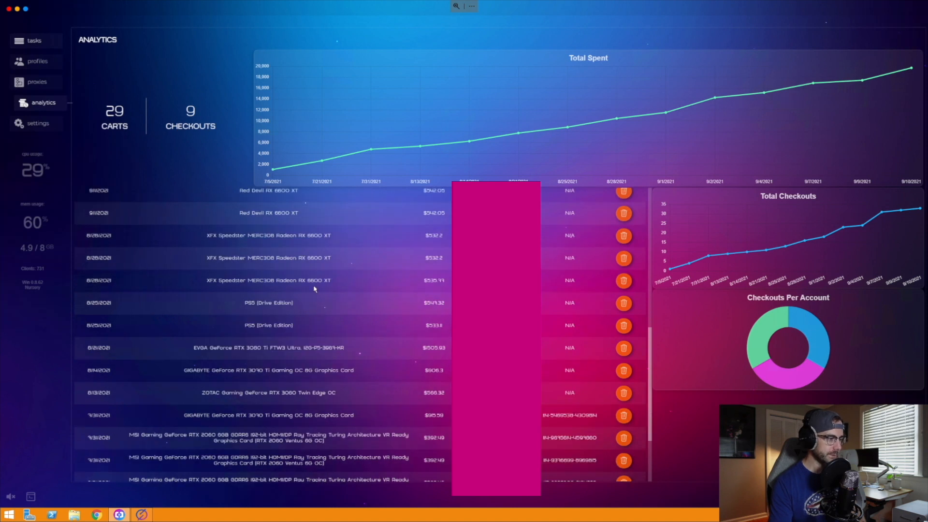
mouse_move(243, 337)
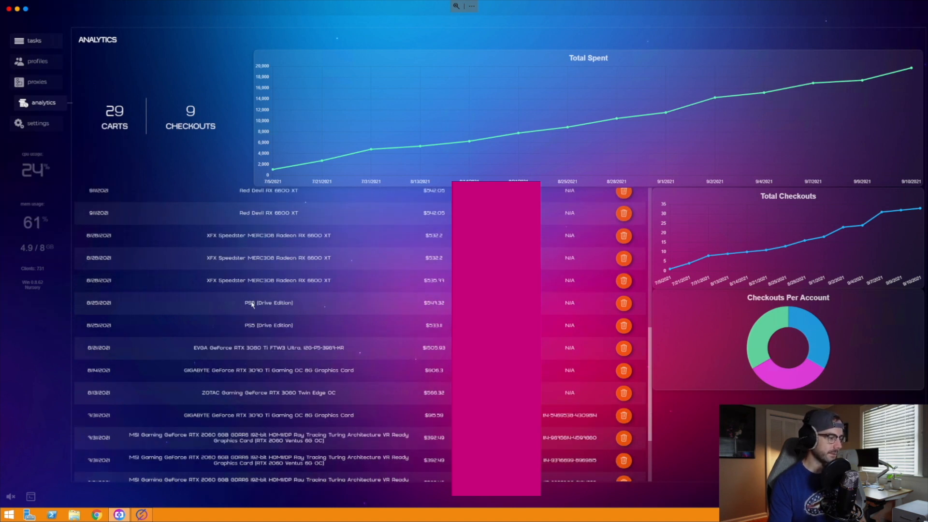
scroll("down", 3)
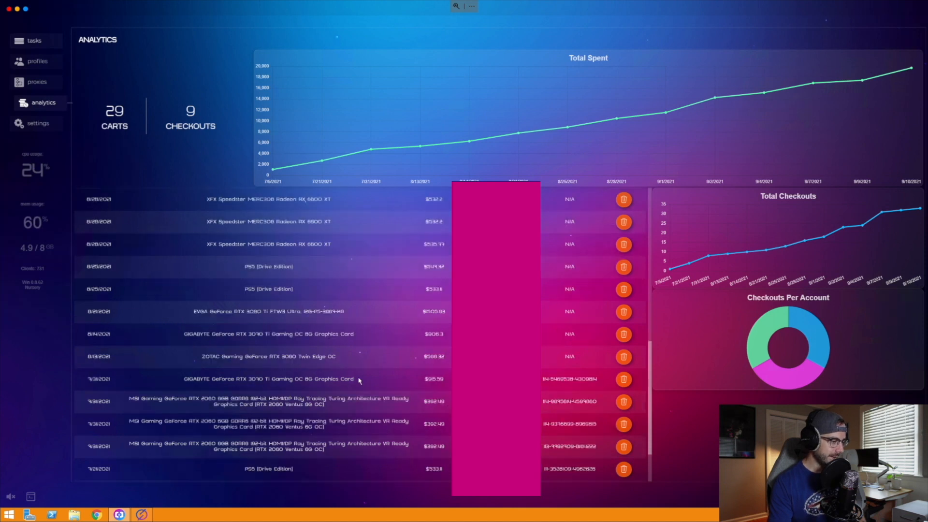
scroll("down", 3)
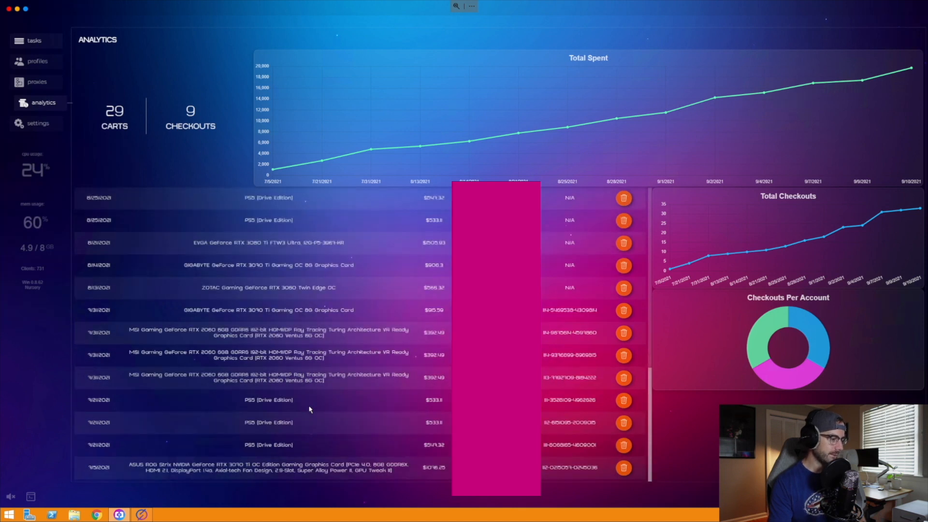
mouse_move(317, 430)
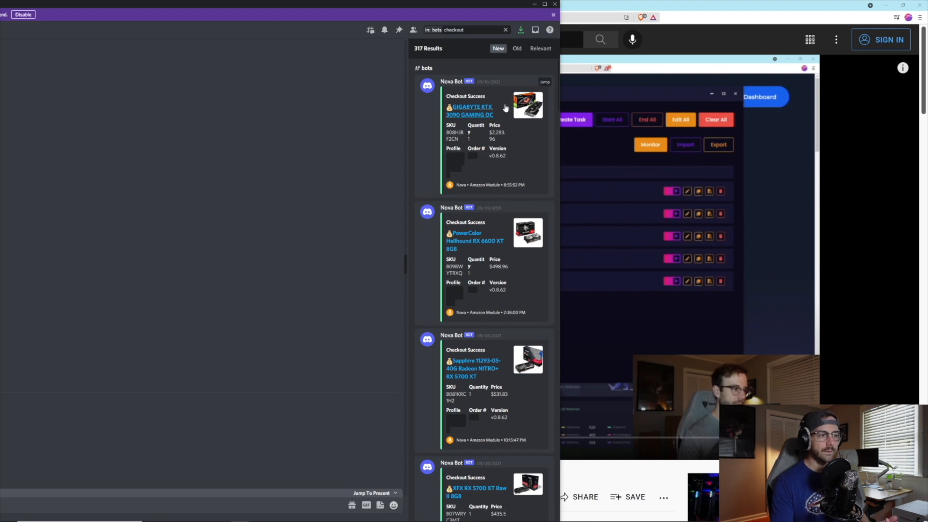
mouse_move(496, 158)
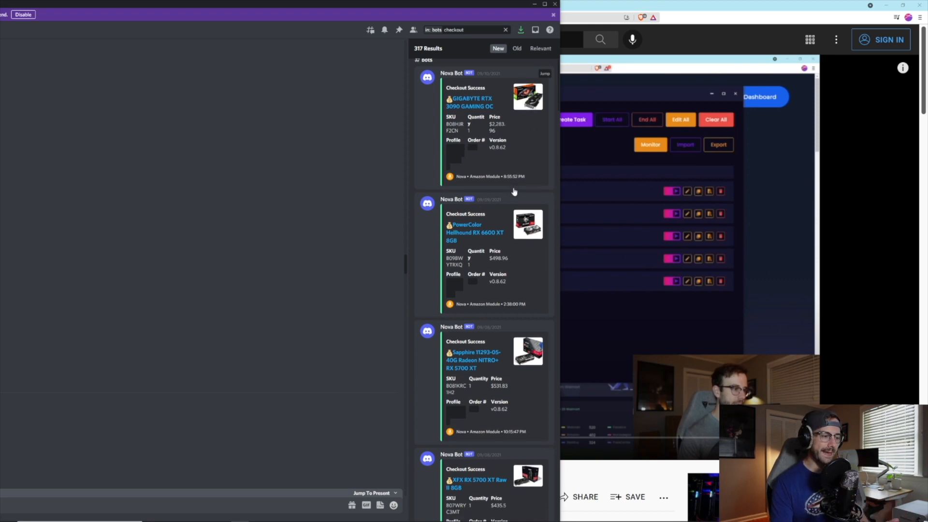
Scroll the StellarAIO checkout search results down to the ASUS ROG Strix RTX 3090.
scroll("down", 3)
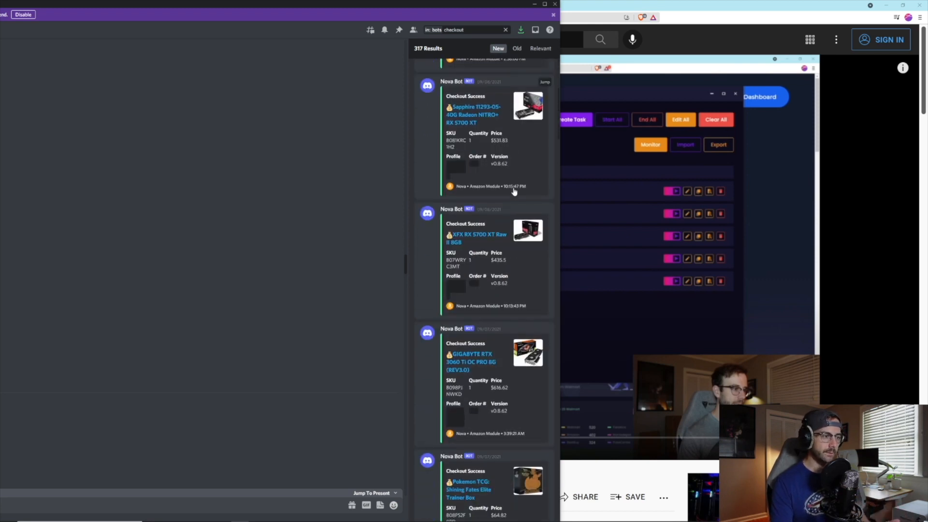
scroll("down", 3)
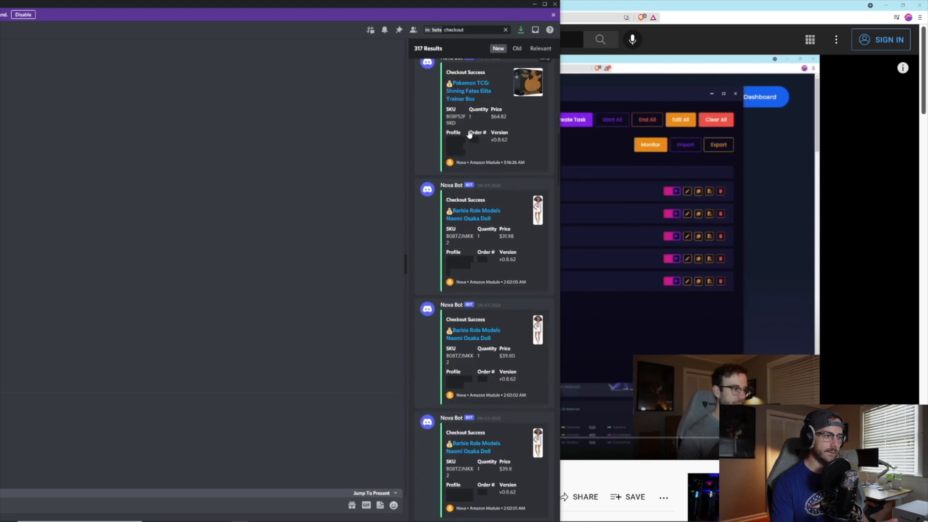
scroll("down", 3)
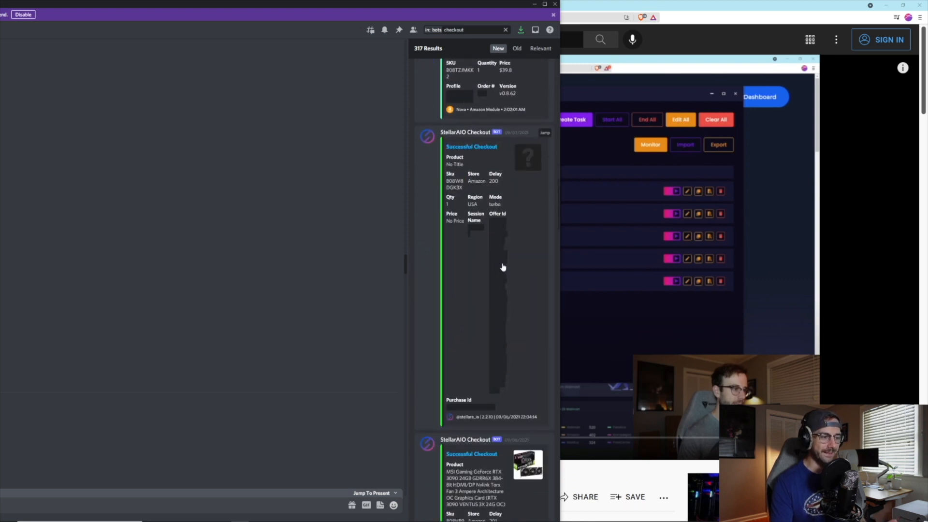
scroll("down", 3)
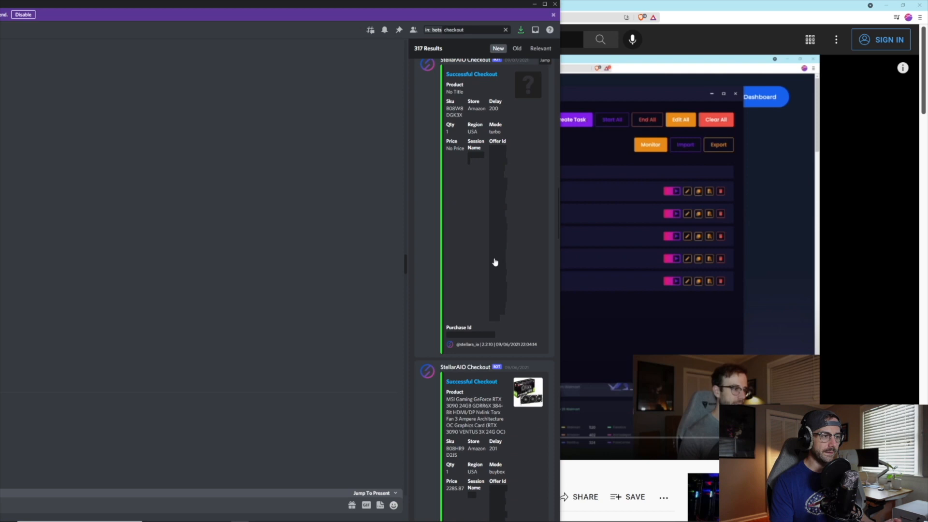
scroll("down", 3)
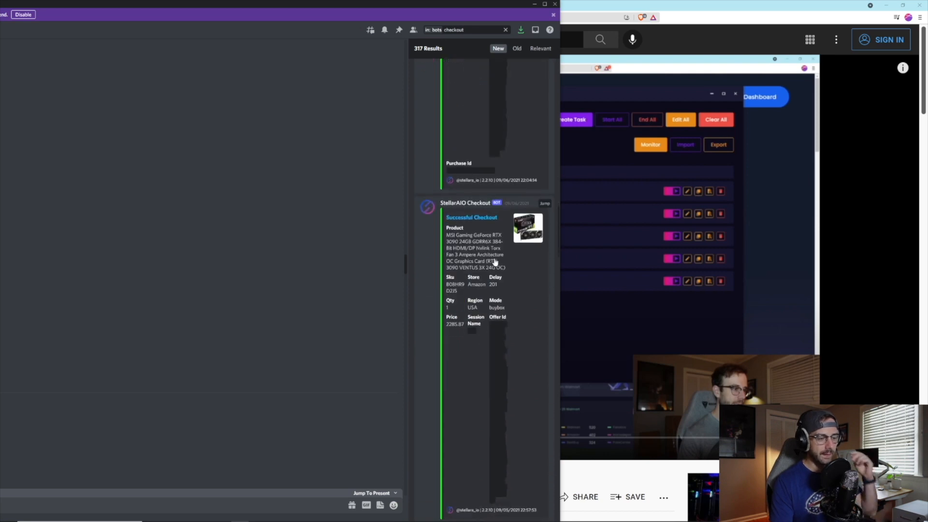
scroll("down", 3)
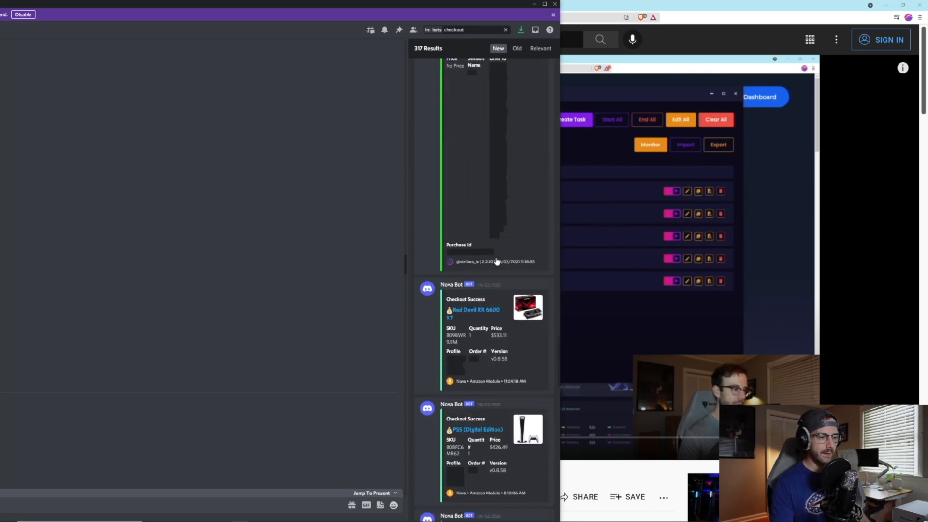
scroll("down", 3)
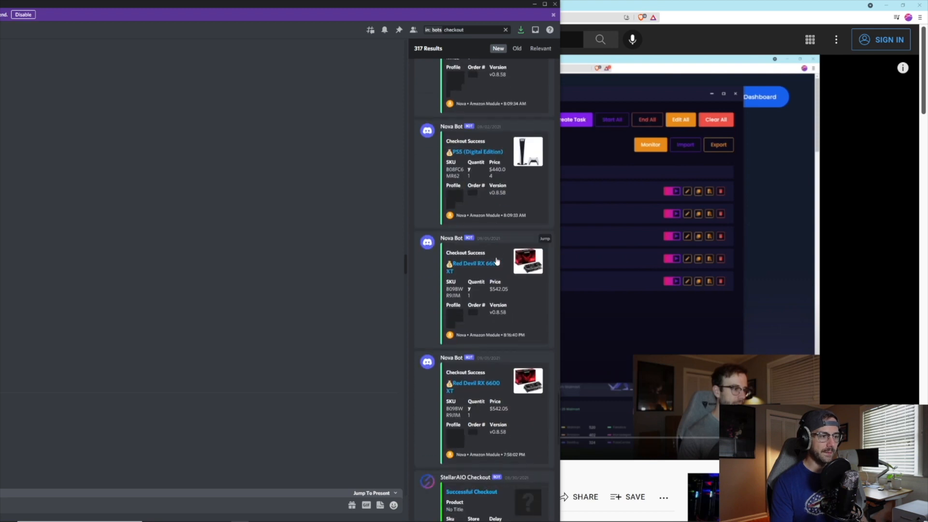
scroll("down", 3)
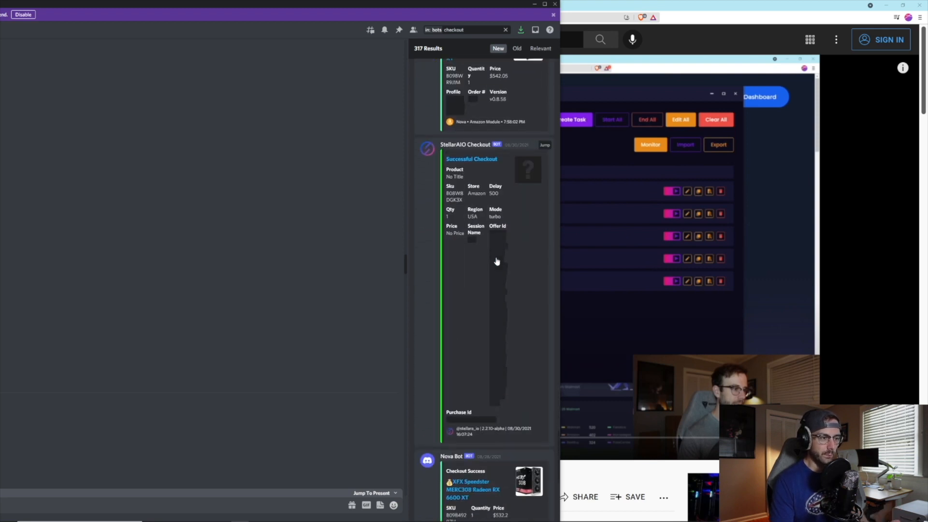
scroll("down", 3)
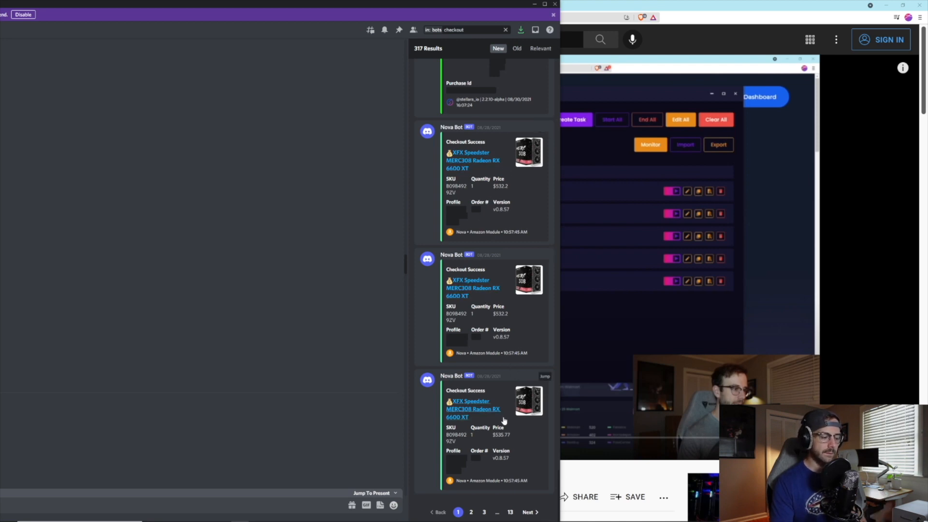
scroll("down", 3)
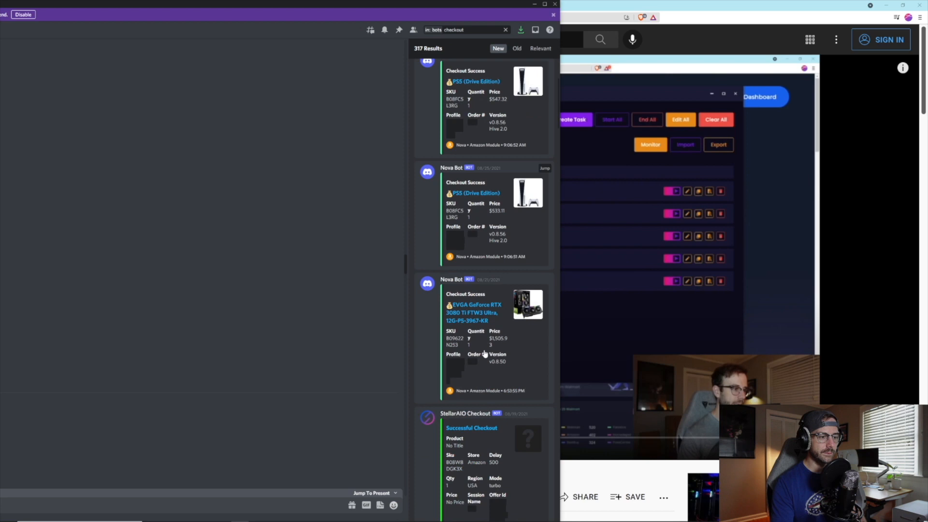
scroll("down", 3)
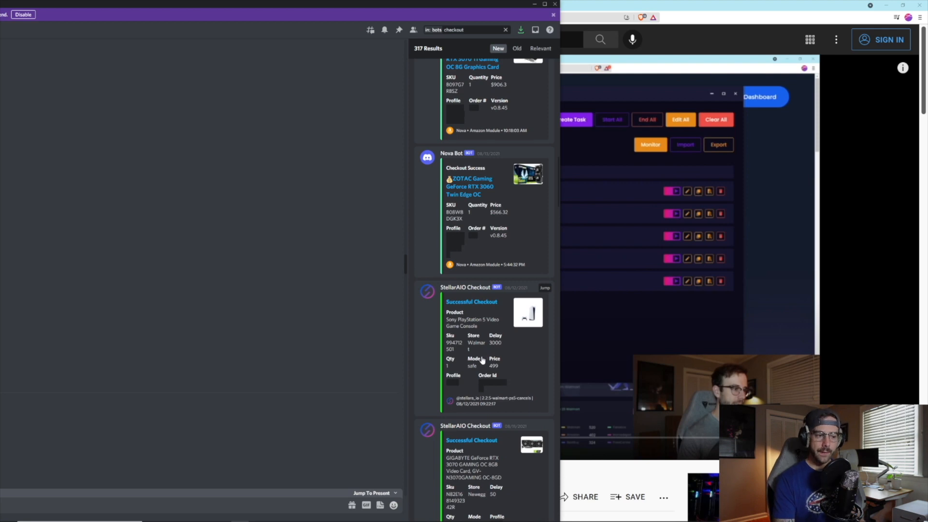
scroll("down", 3)
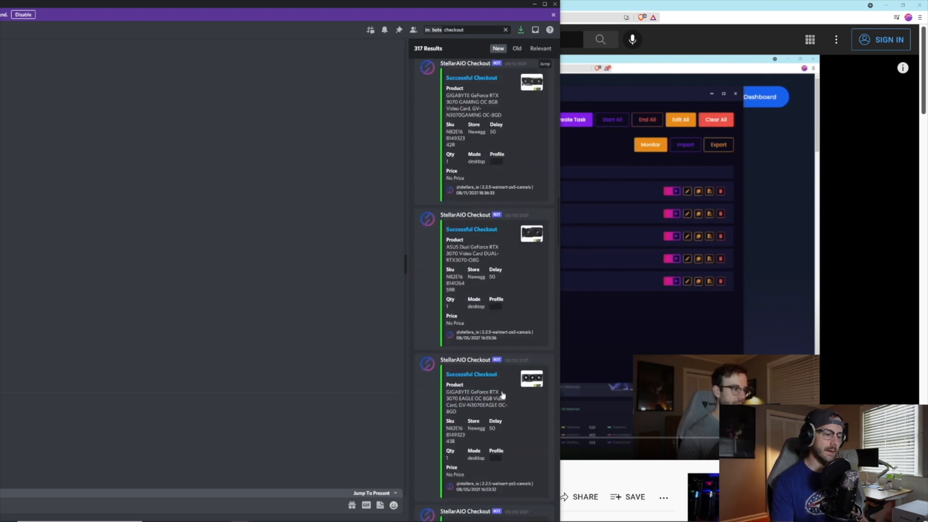
scroll("down", 3)
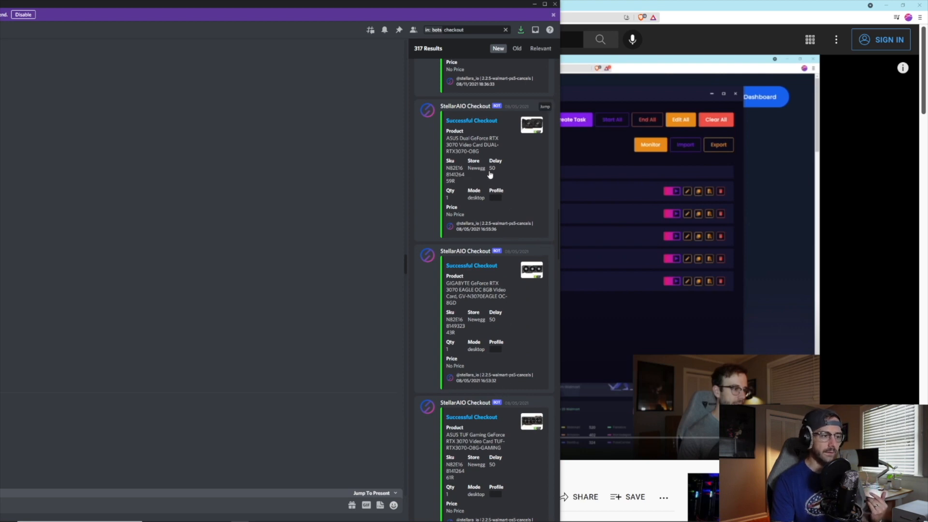
mouse_move(455, 155)
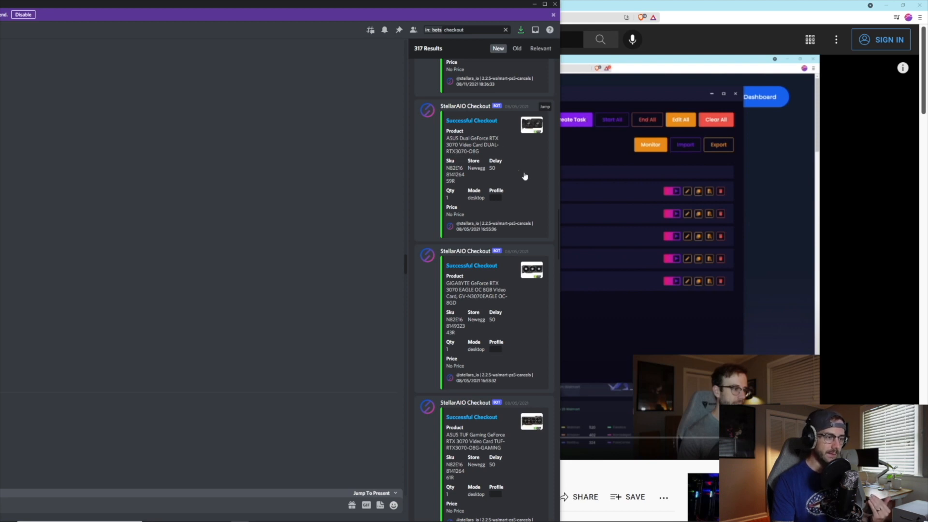
scroll("down", 3)
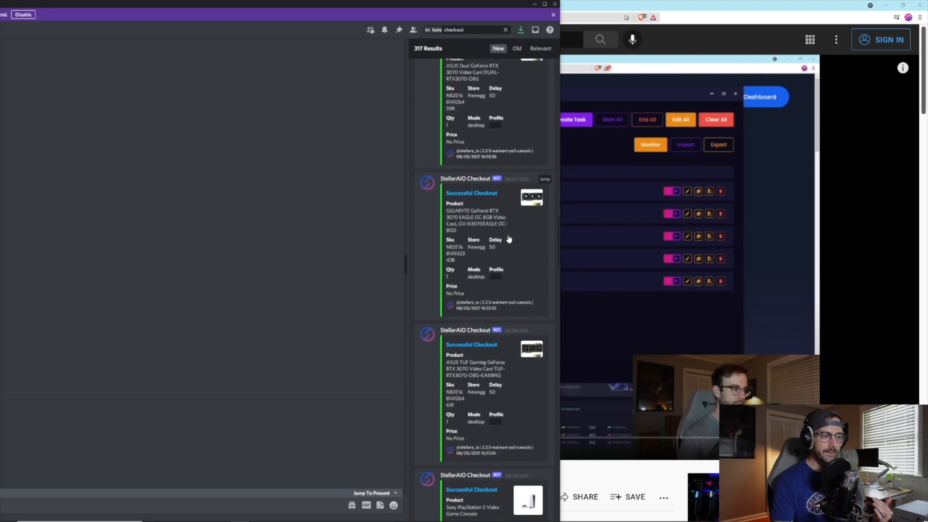
scroll("down", 3)
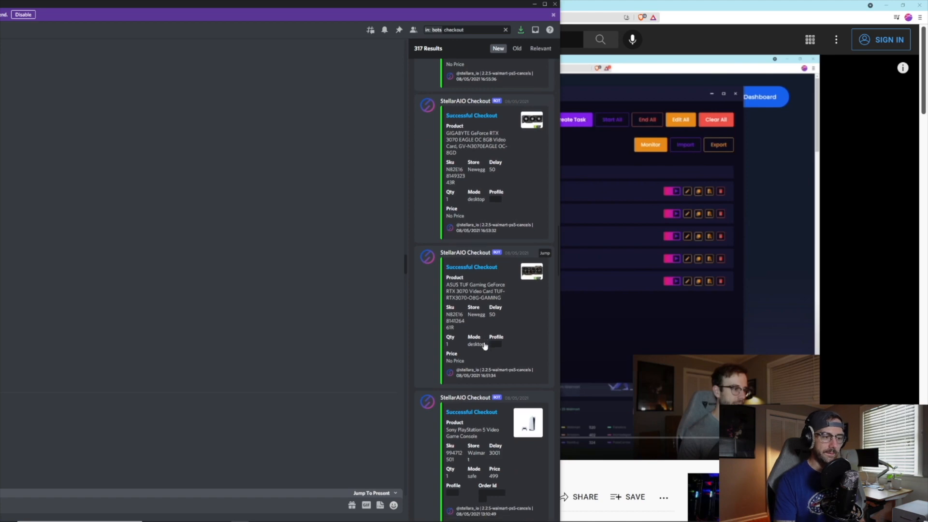
scroll("down", 3)
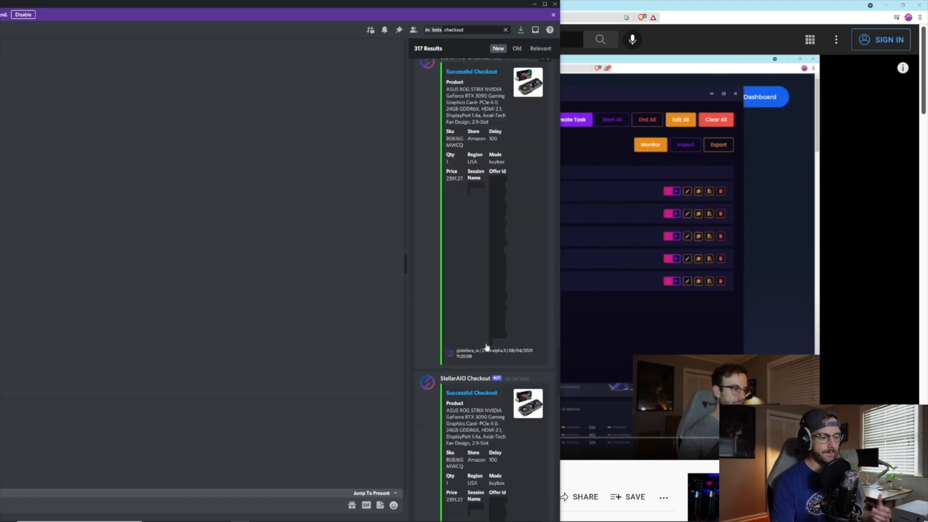
Leave Discord so the YouTube Stellar AIO review shows again at 3:31.
left_click(471, 512)
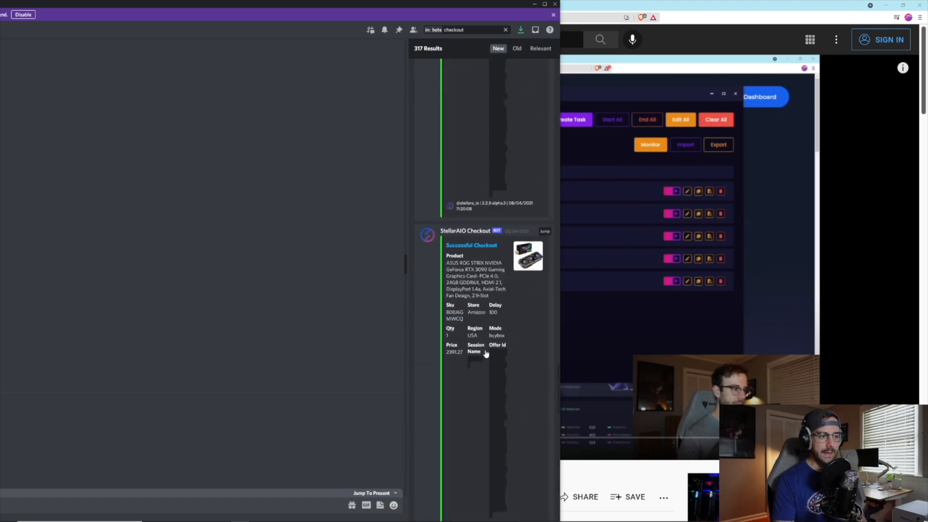
scroll("down", 3)
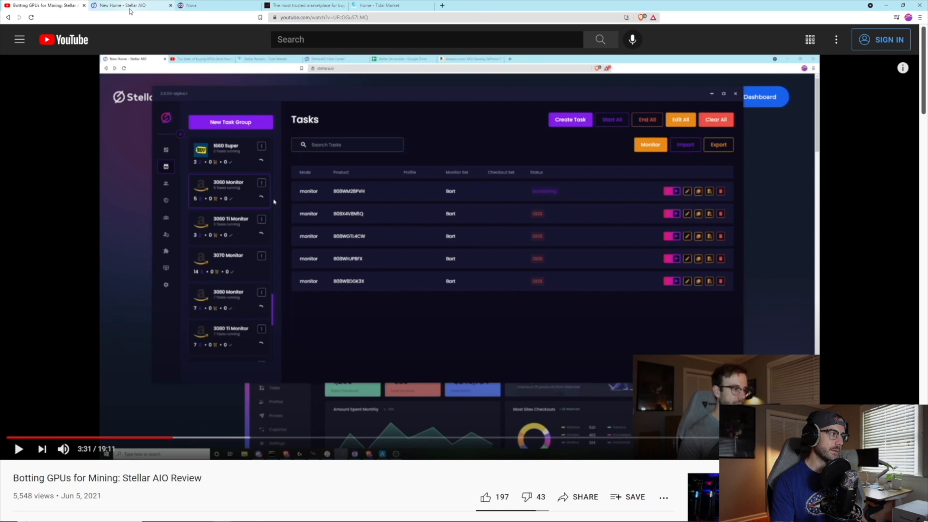
View the Nova bot homepage, then return to the Stellar homepage with its Sold out button.
left_click(131, 6)
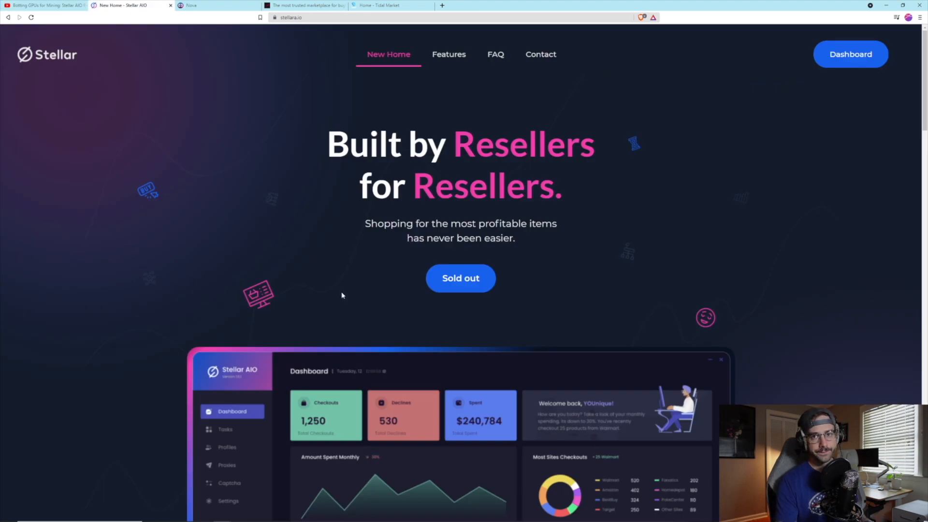
left_click(213, 6)
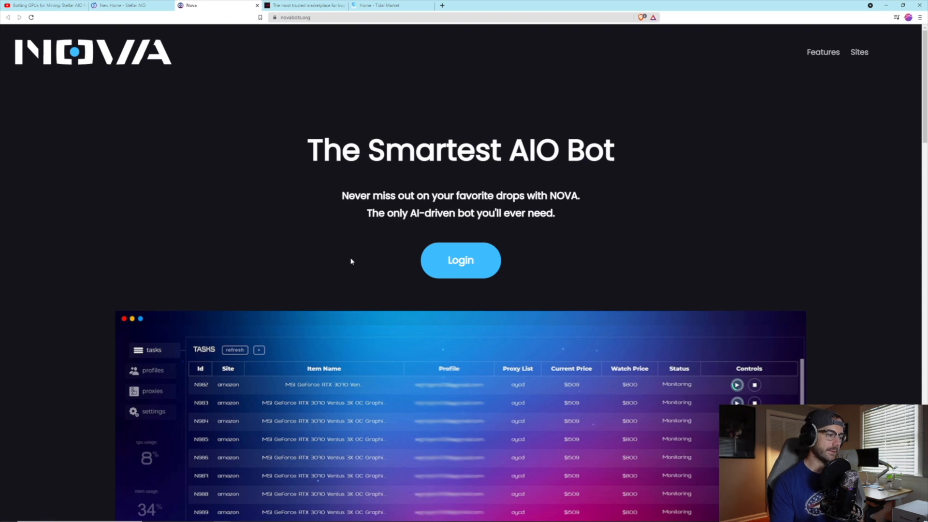
left_click(129, 6)
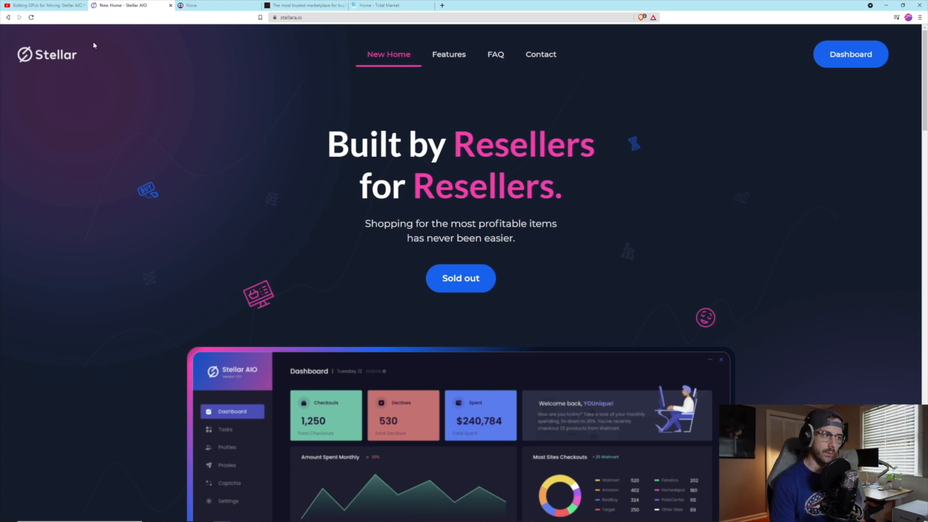
mouse_move(80, 33)
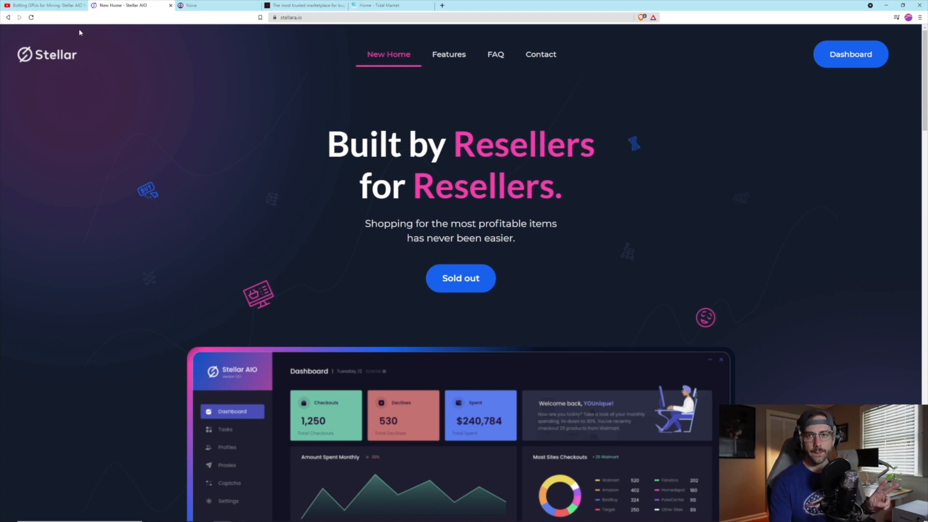
left_click(305, 6)
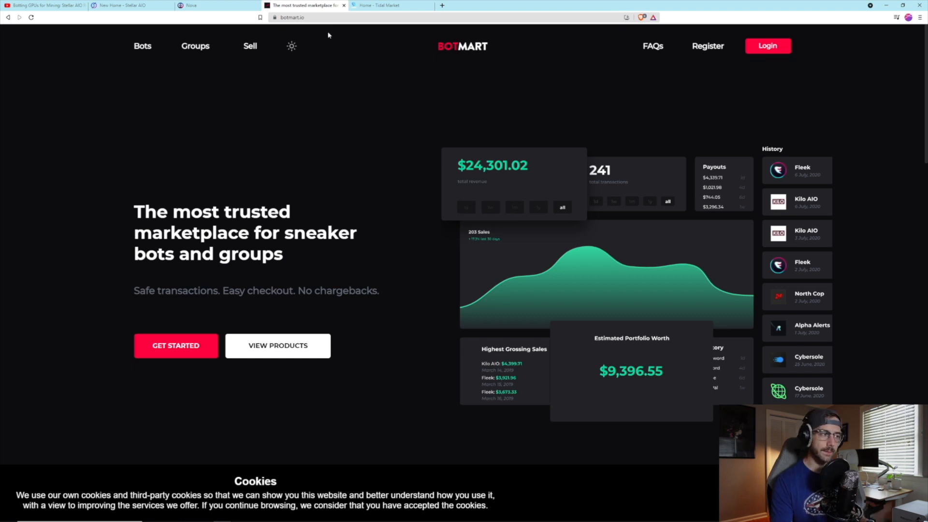
mouse_move(357, 97)
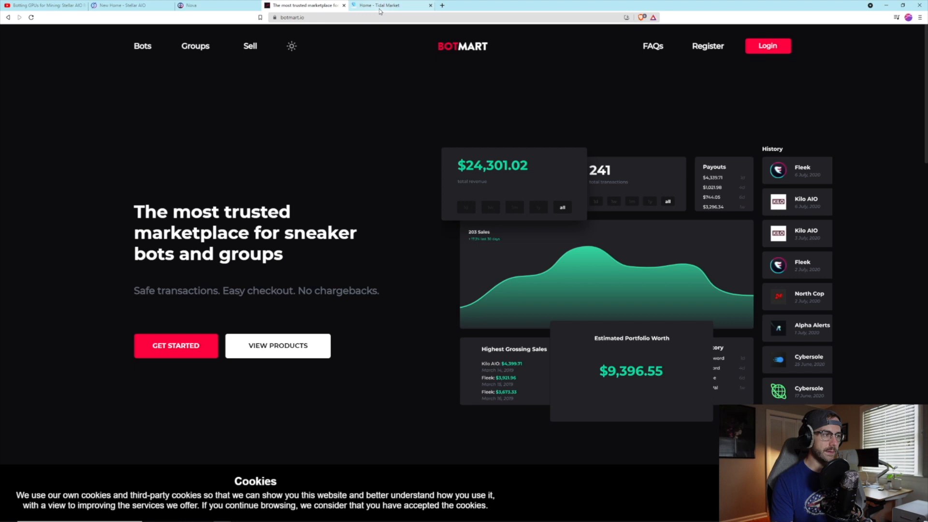
left_click(391, 6)
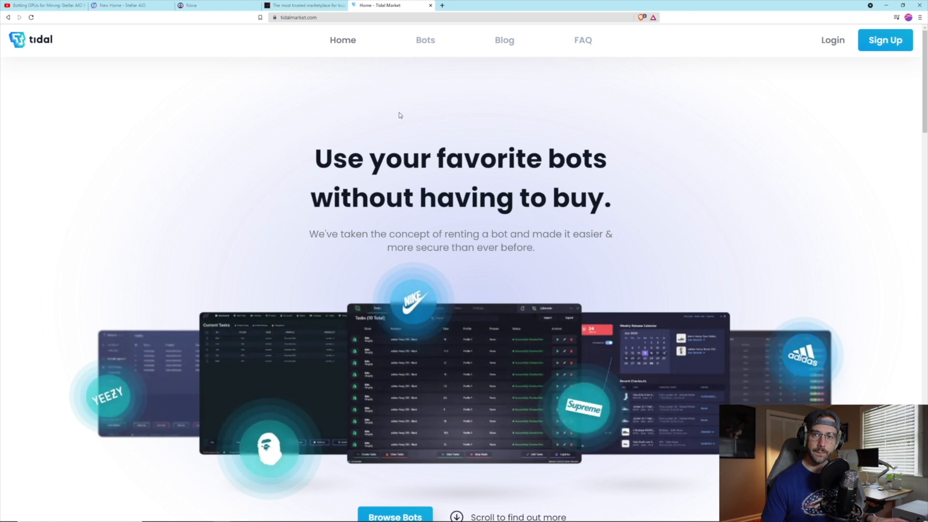
mouse_move(394, 115)
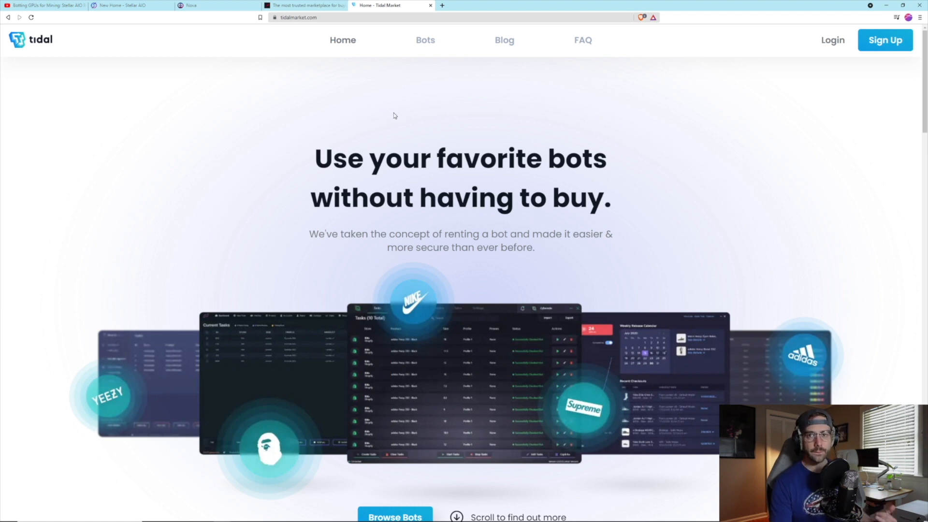
left_click(128, 6)
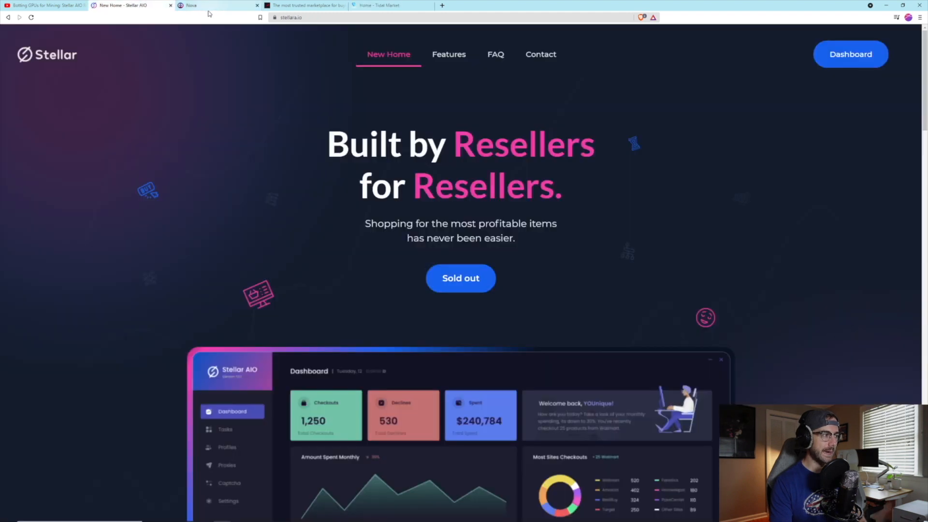
Show Nova's analytics, then return to the Stellar AIO dashboard with 32 checkouts and $45,496 spent.
left_click(217, 6)
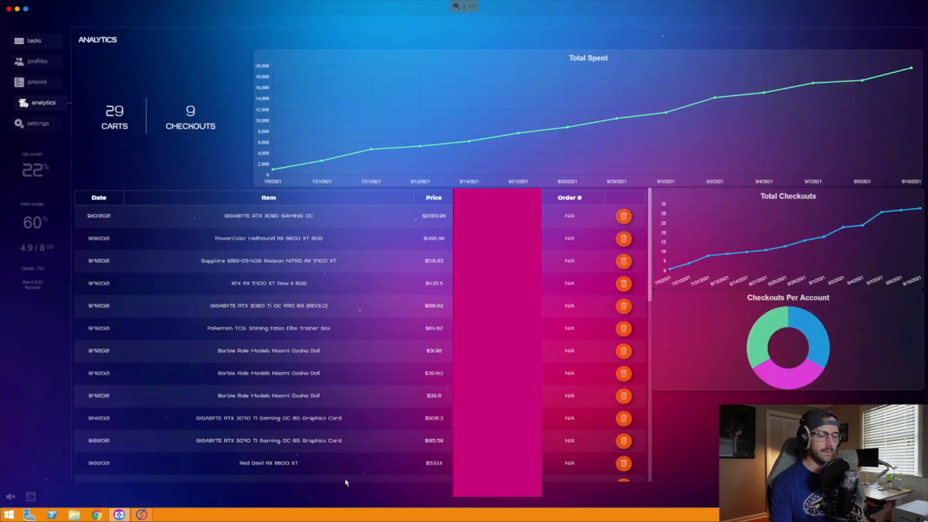
mouse_move(339, 477)
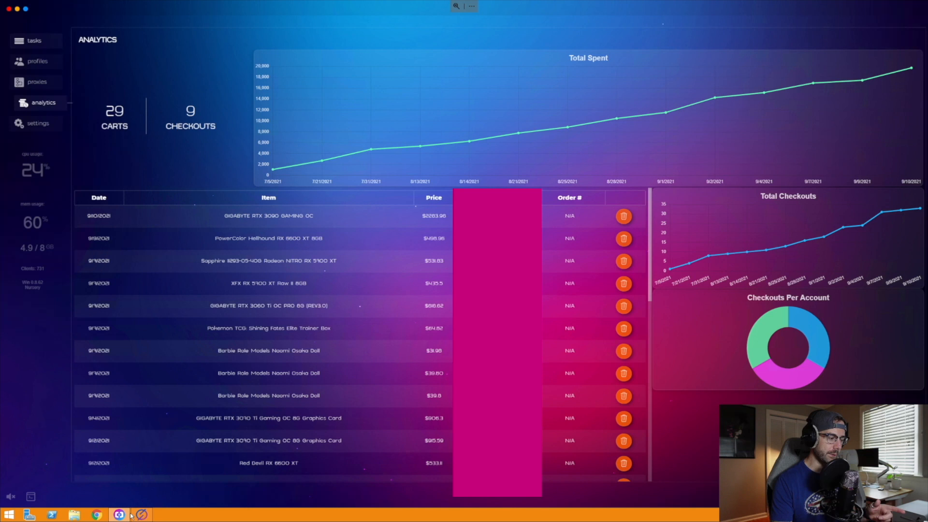
left_click(141, 514)
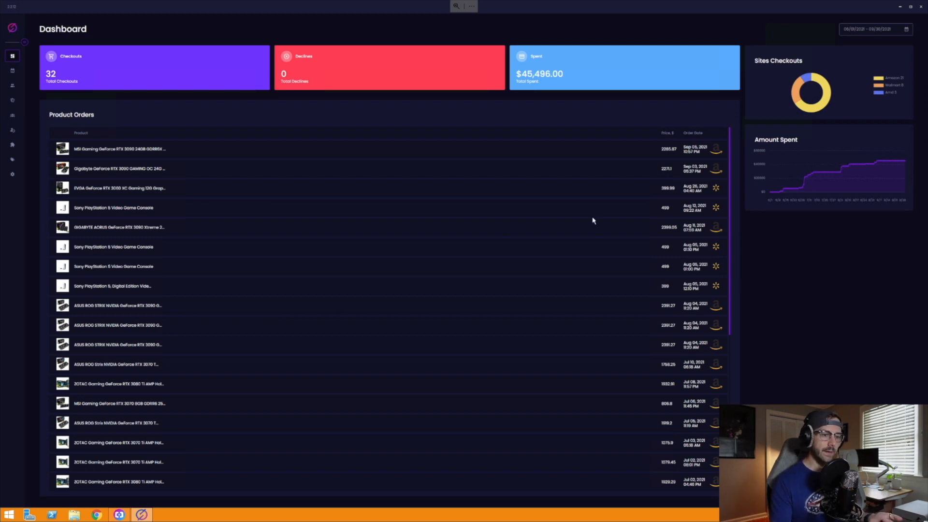
mouse_move(602, 273)
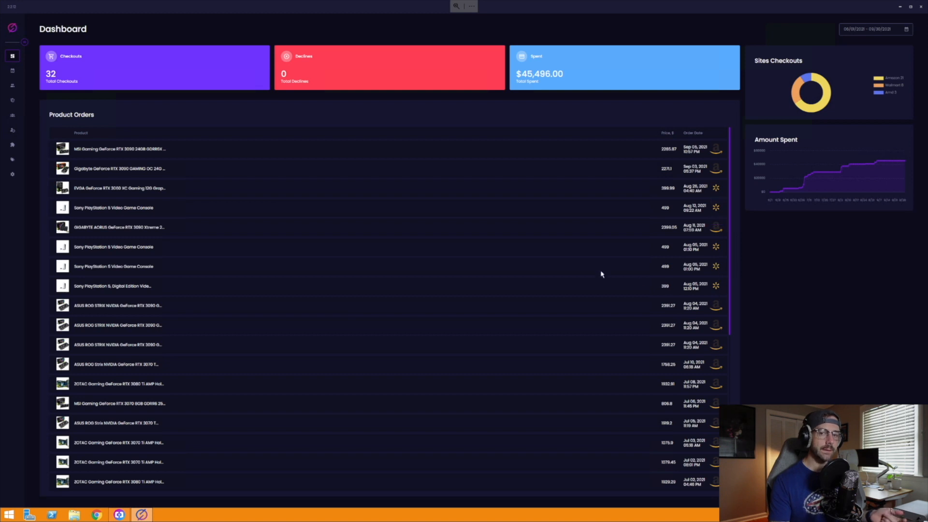